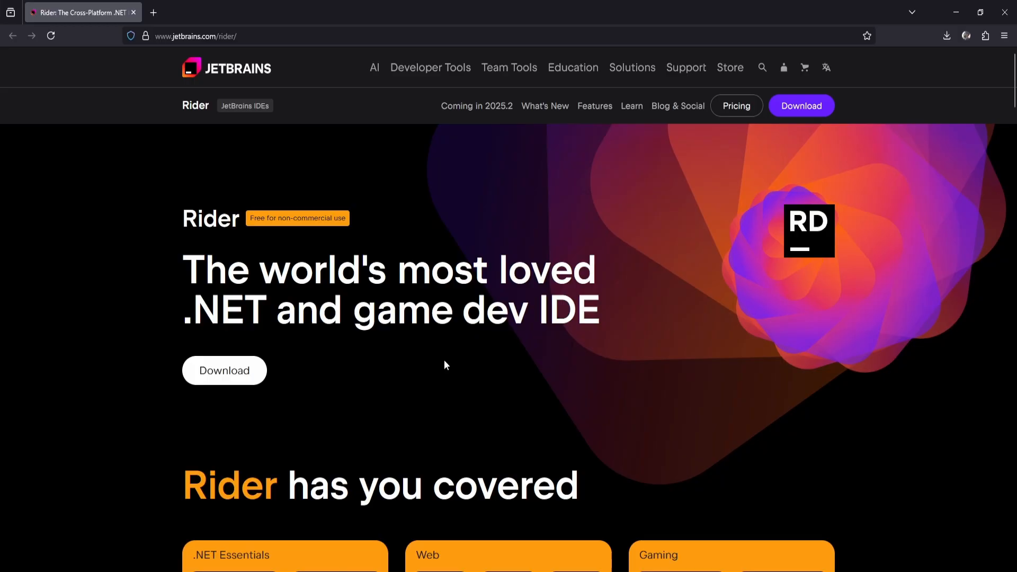
# Scroll the JetBrains Rider page down to the fast-tracked development feature section.
pyautogui.scroll(-3)
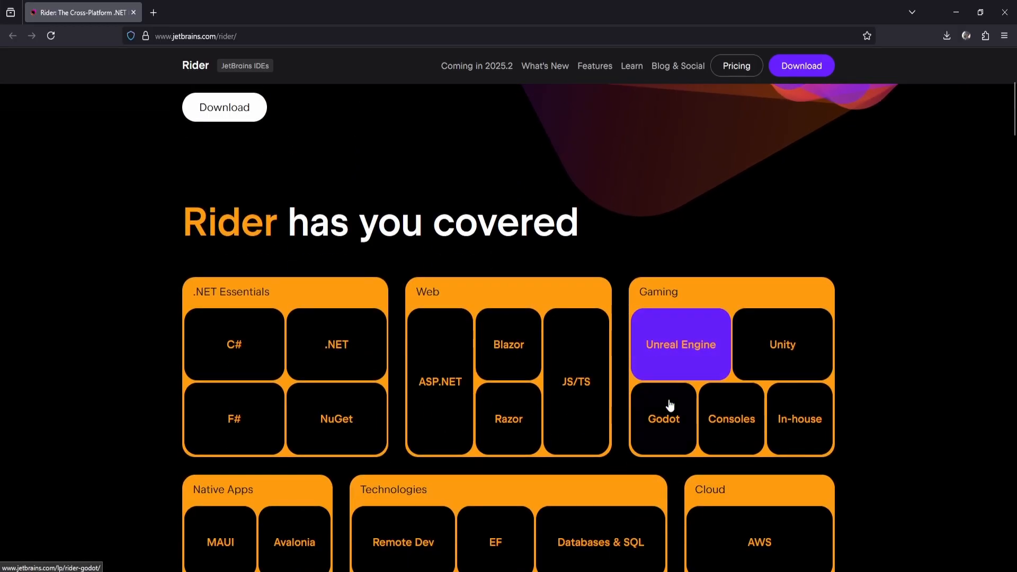
pyautogui.scroll(-3)
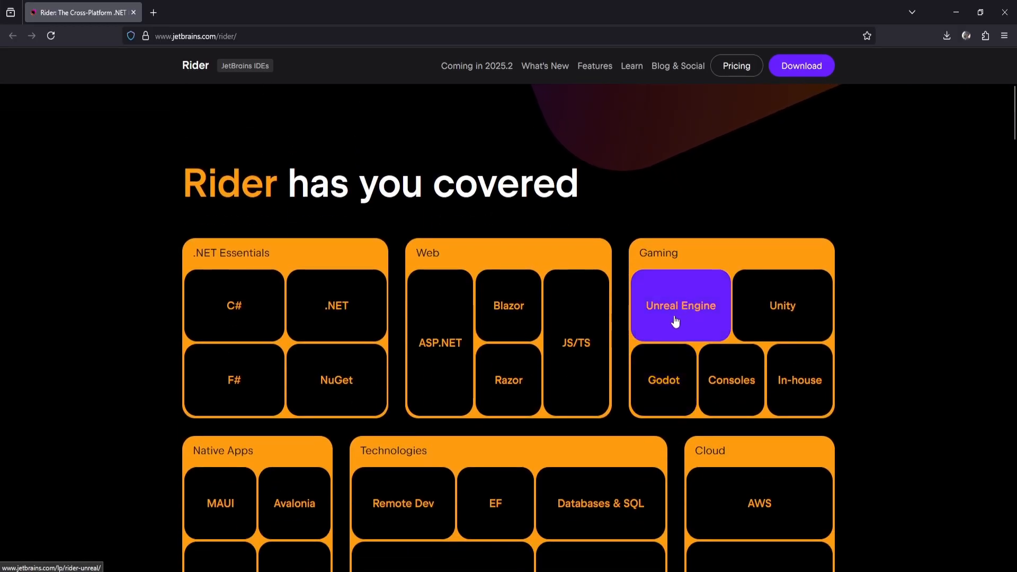
pyautogui.scroll(-3)
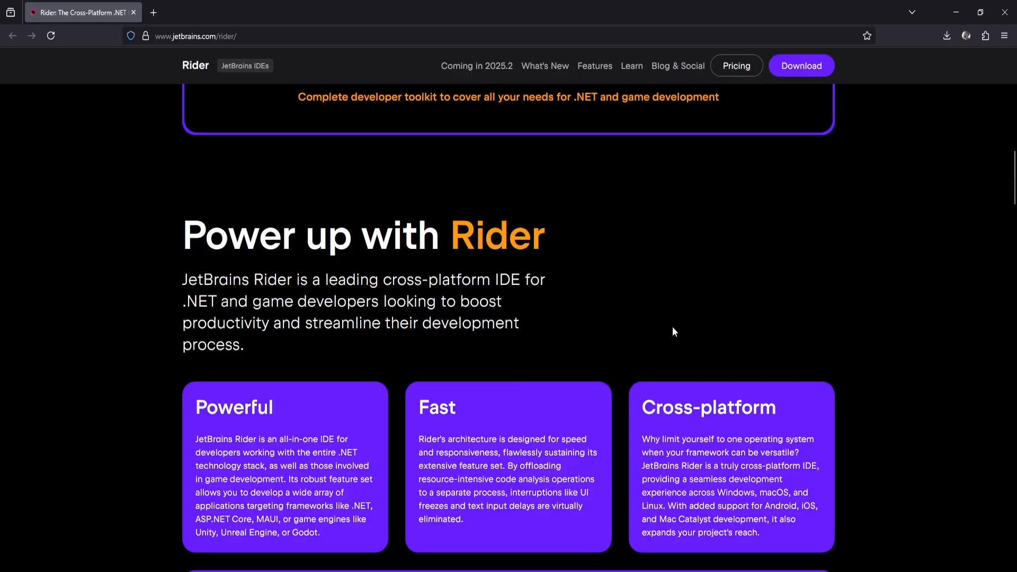
pyautogui.scroll(-3)
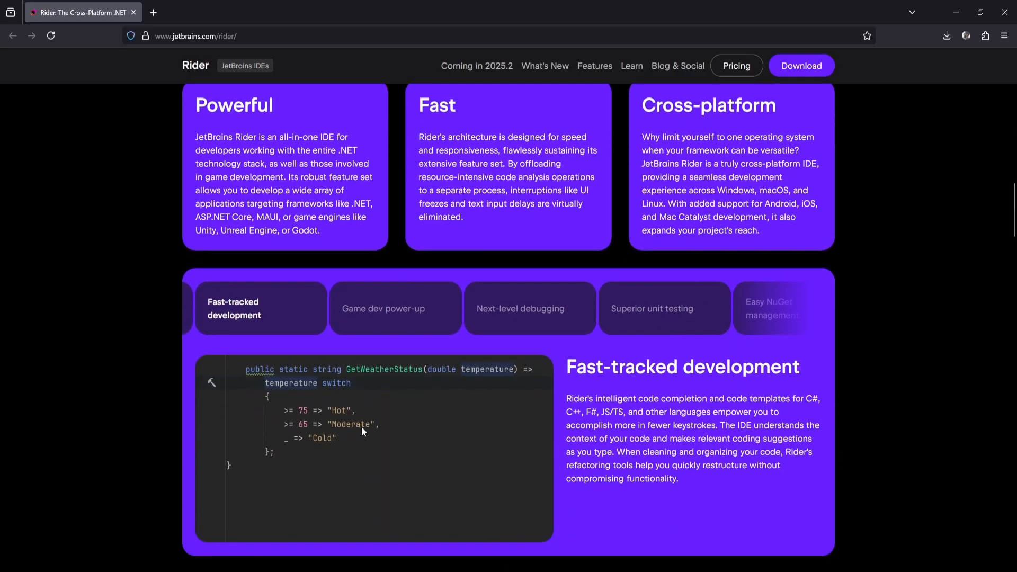
pyautogui.moveTo(596, 465)
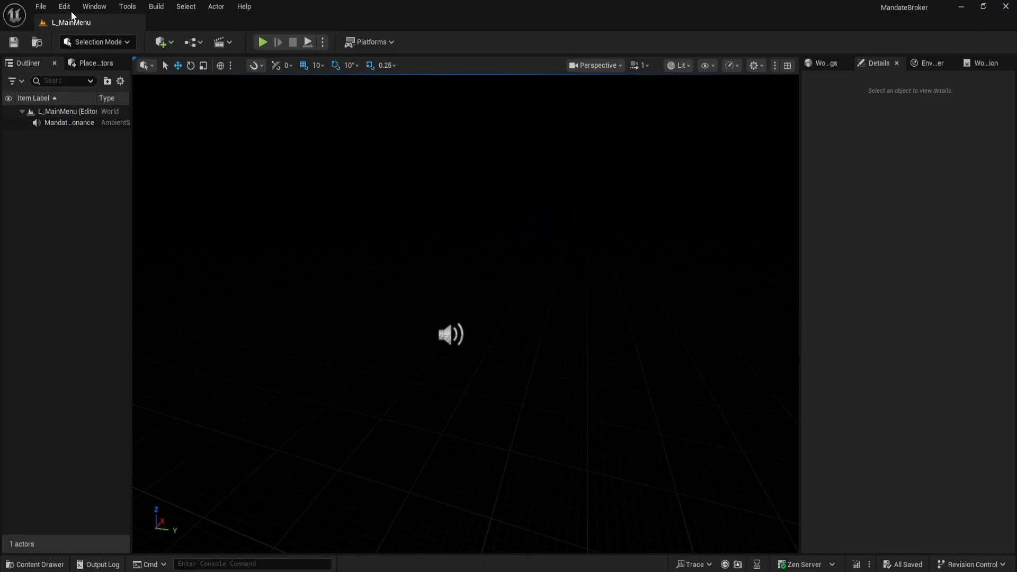
# Set the Source Code Editor in Editor Preferences > General > Source Code to Rider Uproject.
pyautogui.click(63, 6)
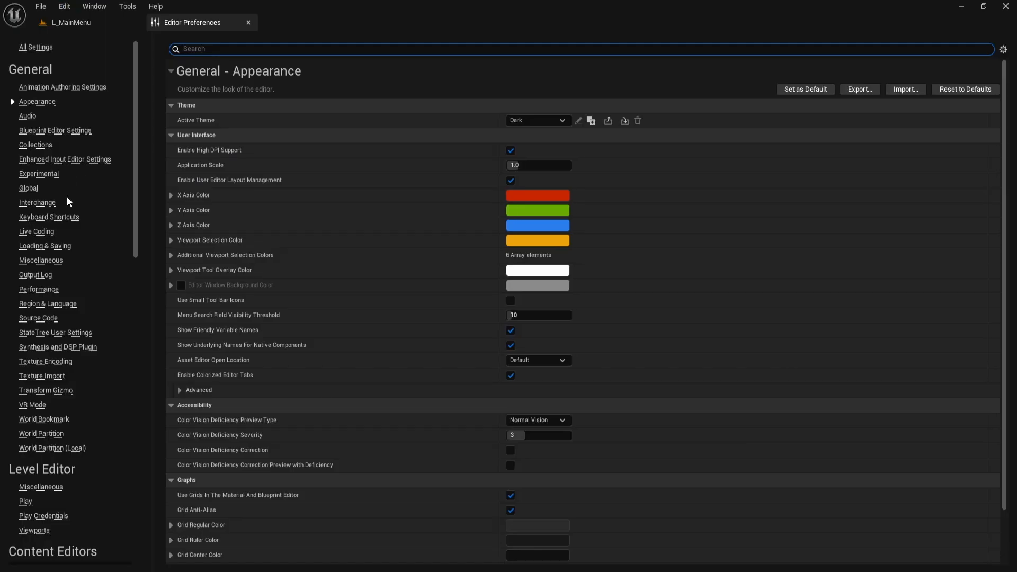
pyautogui.click(38, 318)
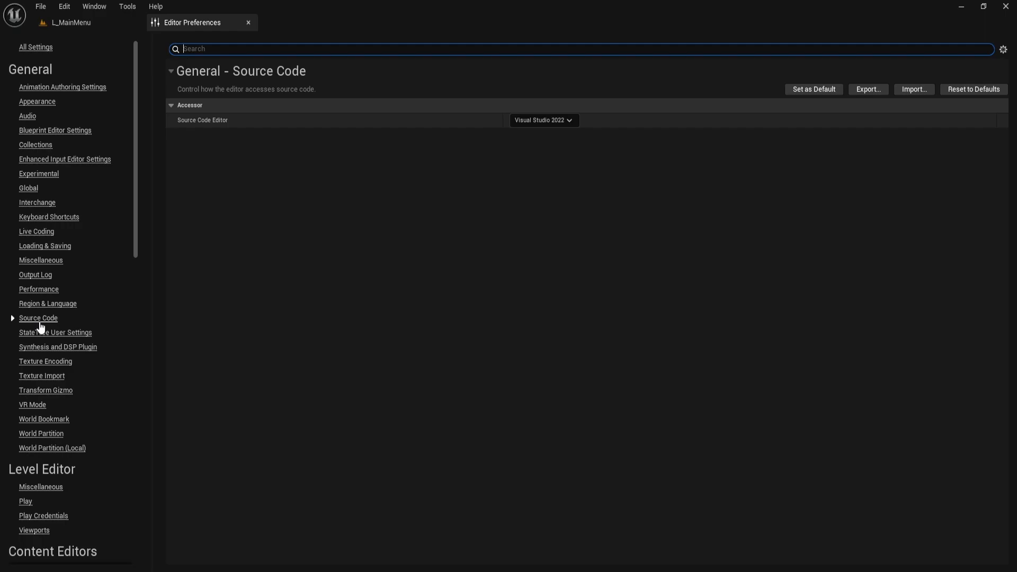
pyautogui.moveTo(197, 123)
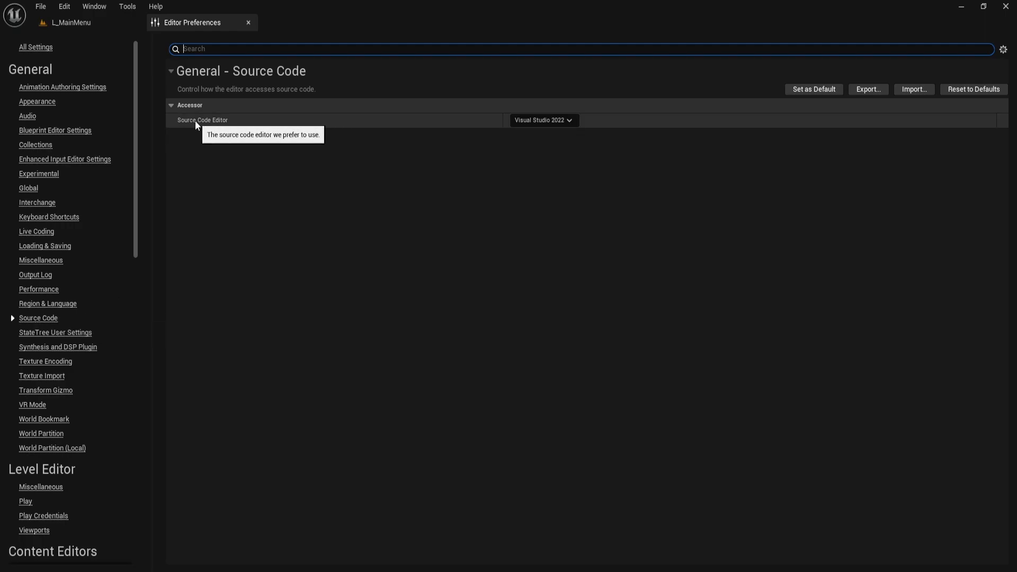
pyautogui.click(543, 121)
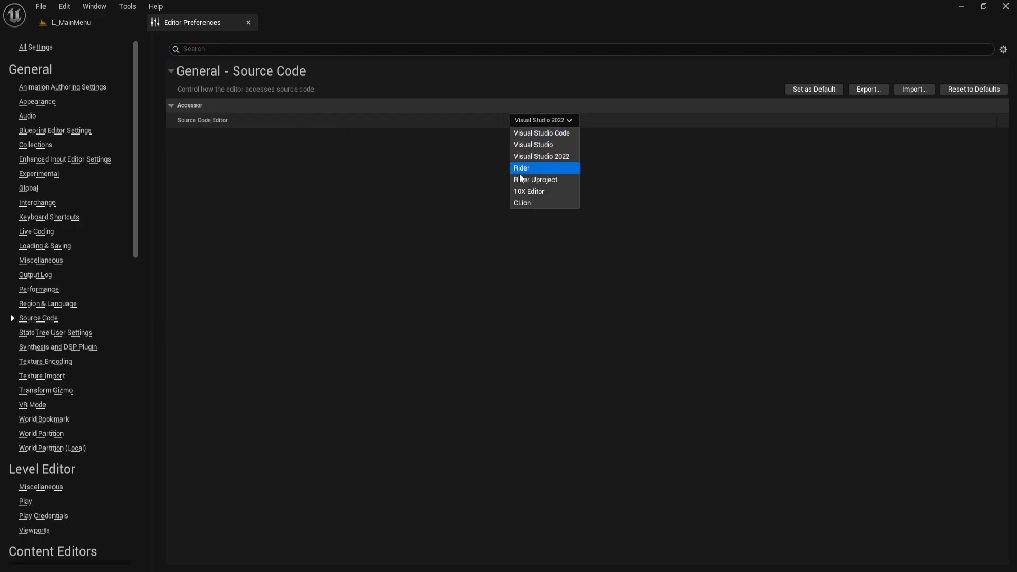
pyautogui.click(536, 181)
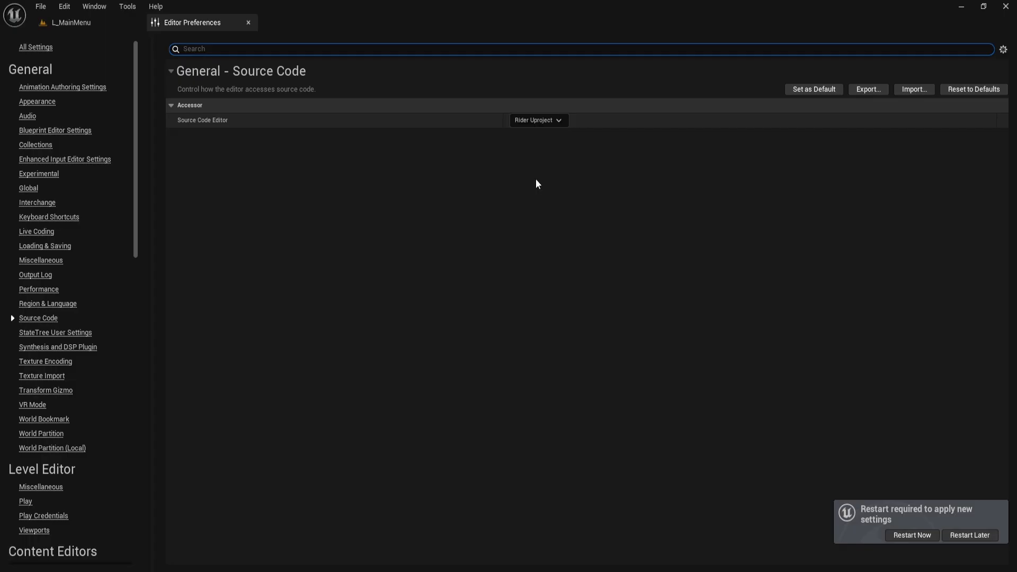
pyautogui.moveTo(531, 182)
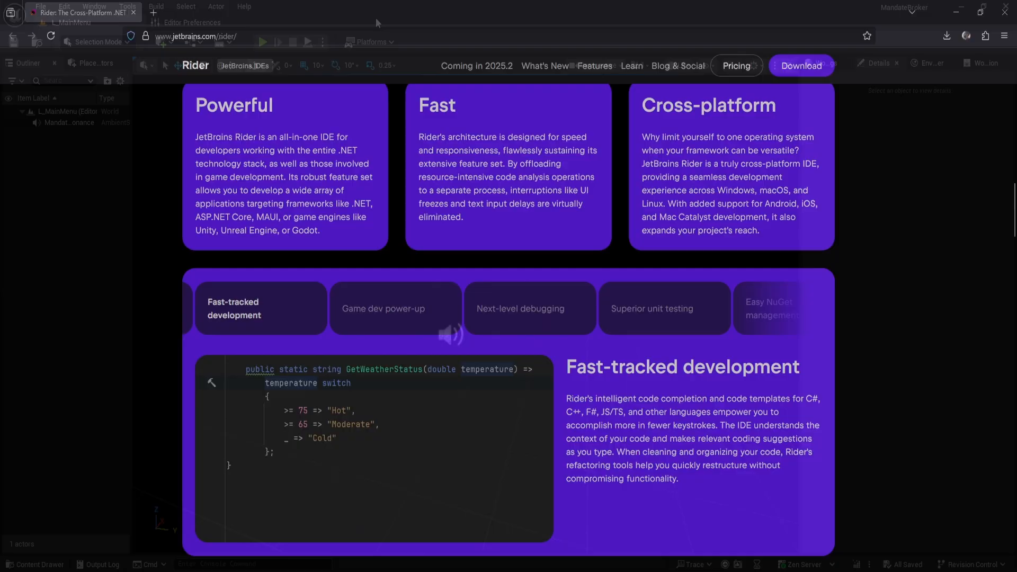
# Run Refresh Rider Uproject Project from the Tools menu to regenerate MandateBroker's project files.
pyautogui.click(128, 6)
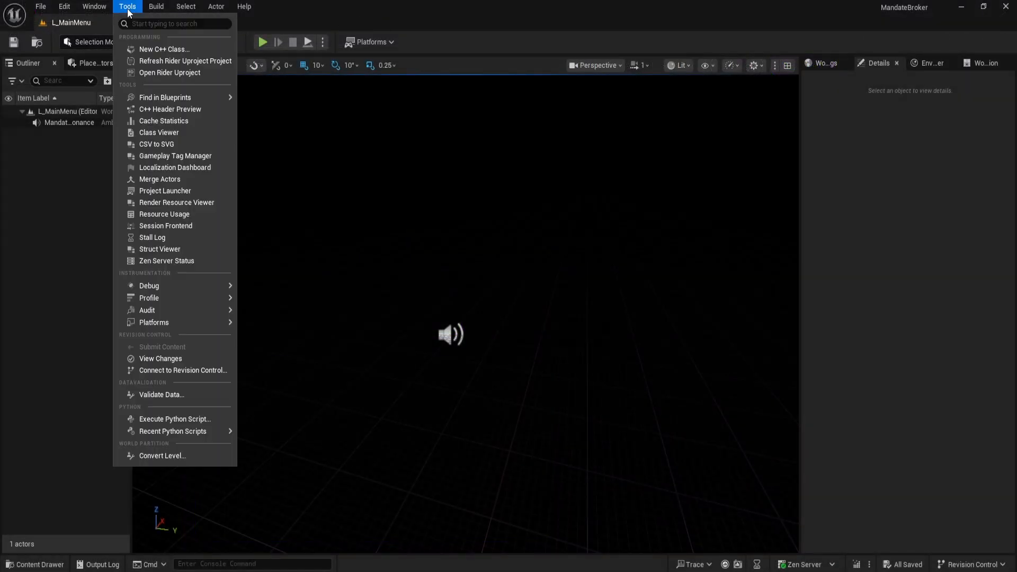
pyautogui.moveTo(185, 60)
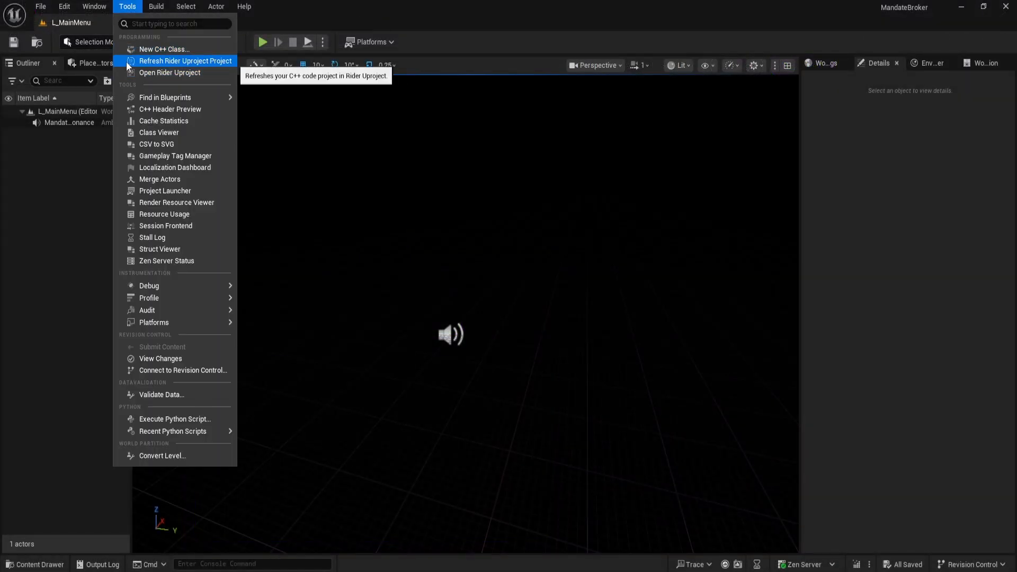
pyautogui.click(185, 60)
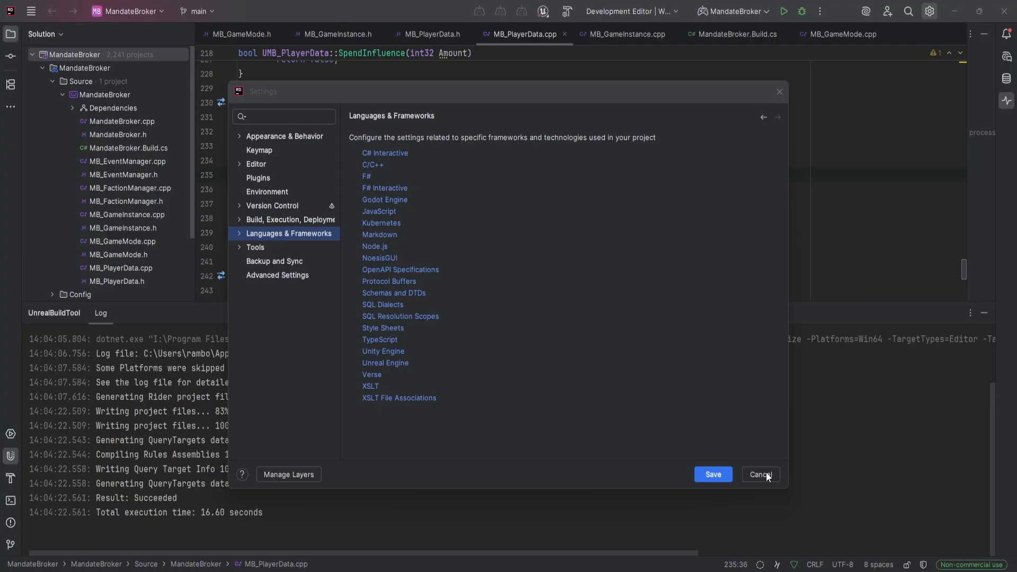
# Launch Install RiderLink in Engine from Rider's Languages & Frameworks > Unreal Engine settings.
pyautogui.click(760, 474)
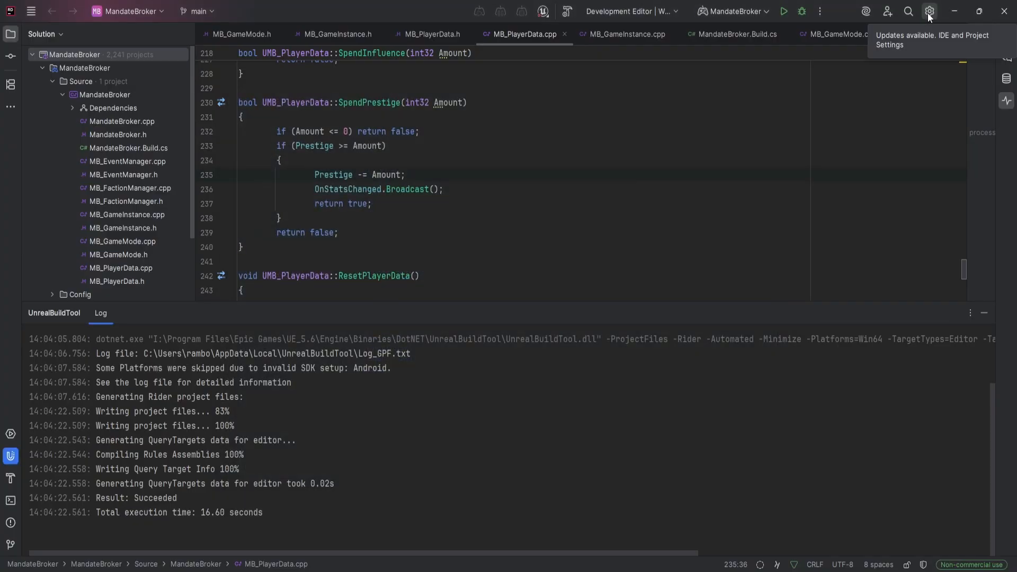
pyautogui.click(928, 11)
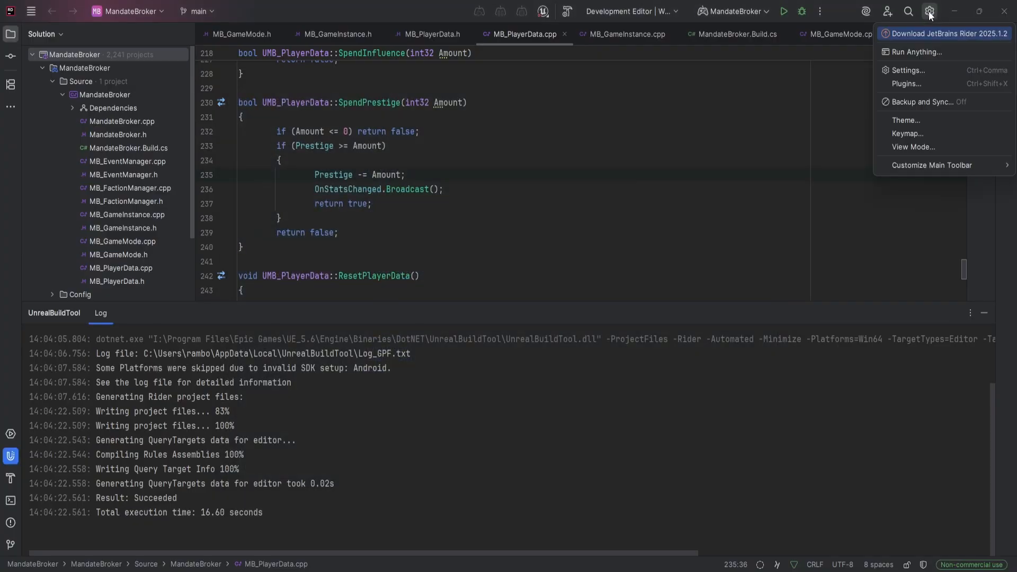
pyautogui.moveTo(911, 70)
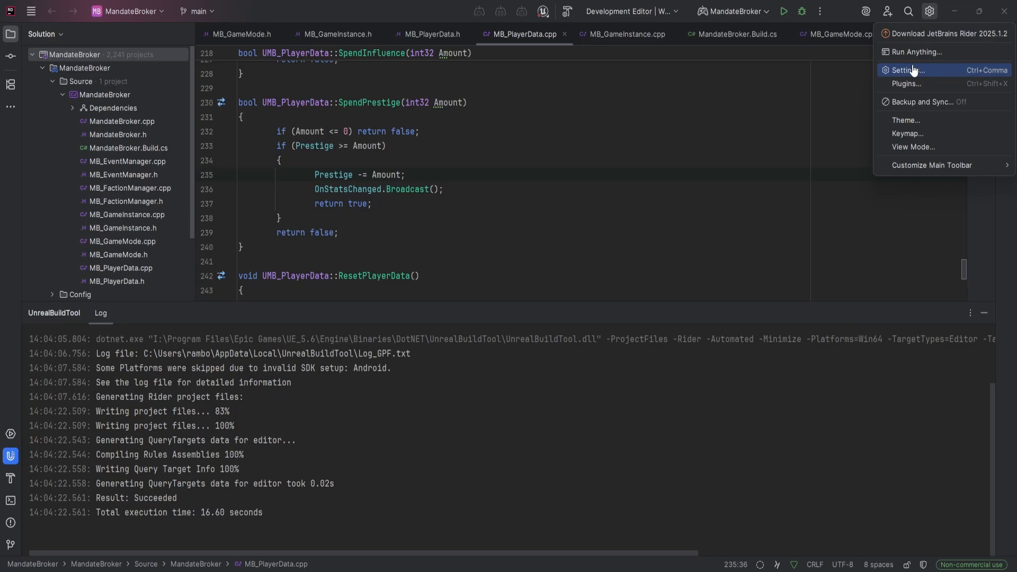
pyautogui.click(911, 70)
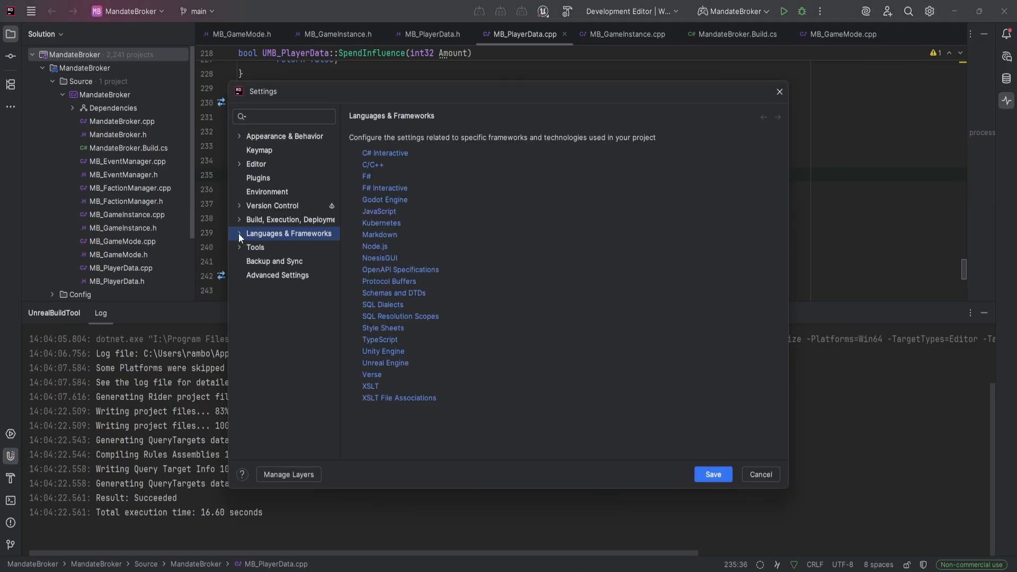
pyautogui.click(239, 233)
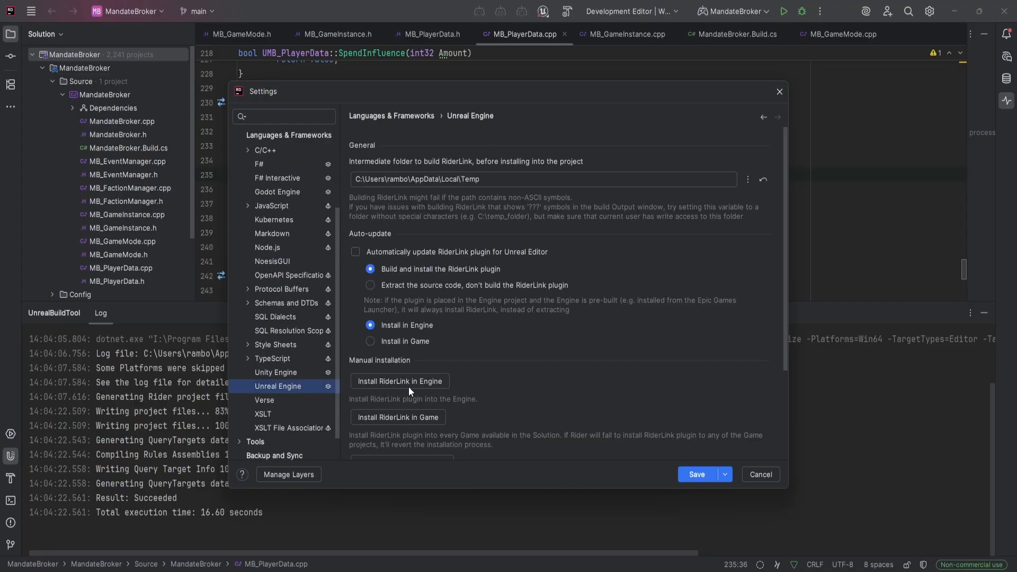
pyautogui.click(400, 381)
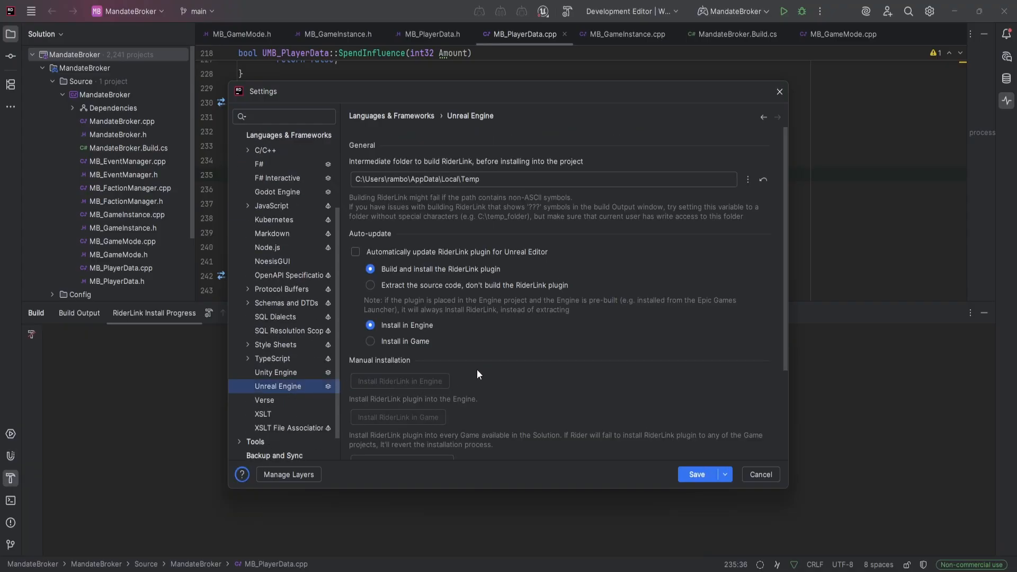
pyautogui.click(695, 475)
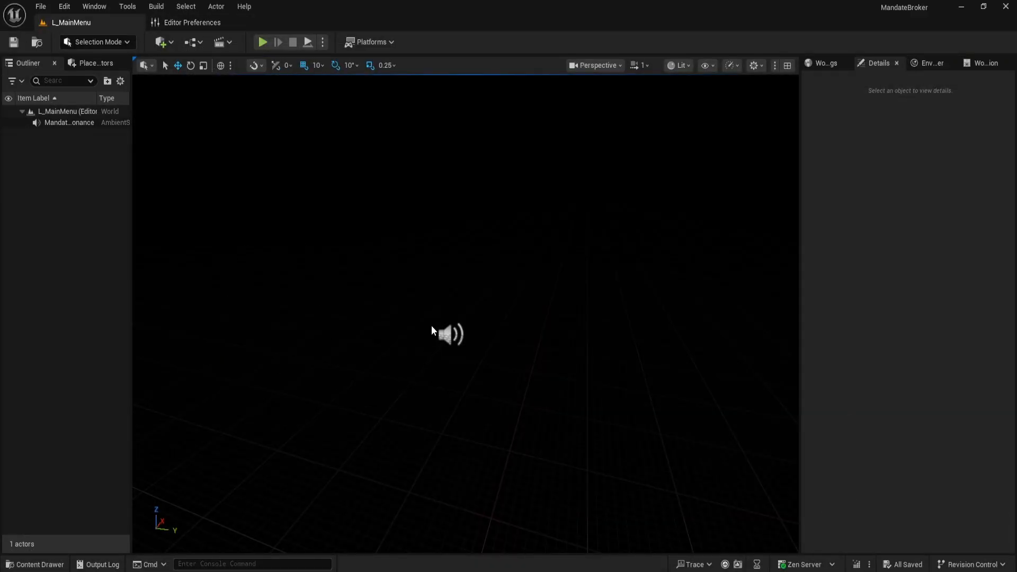
pyautogui.moveTo(430, 297)
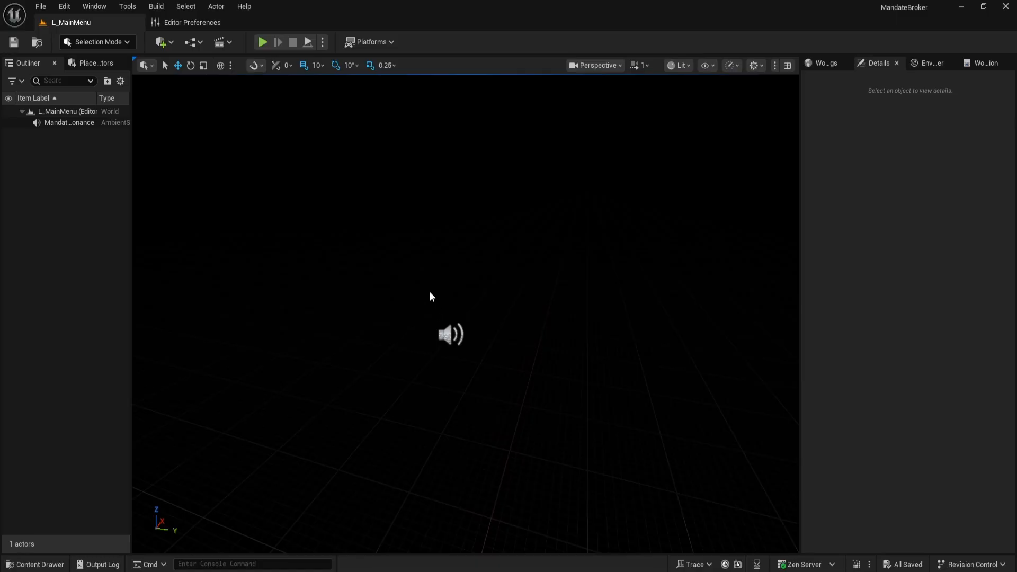
pyautogui.moveTo(387, 228)
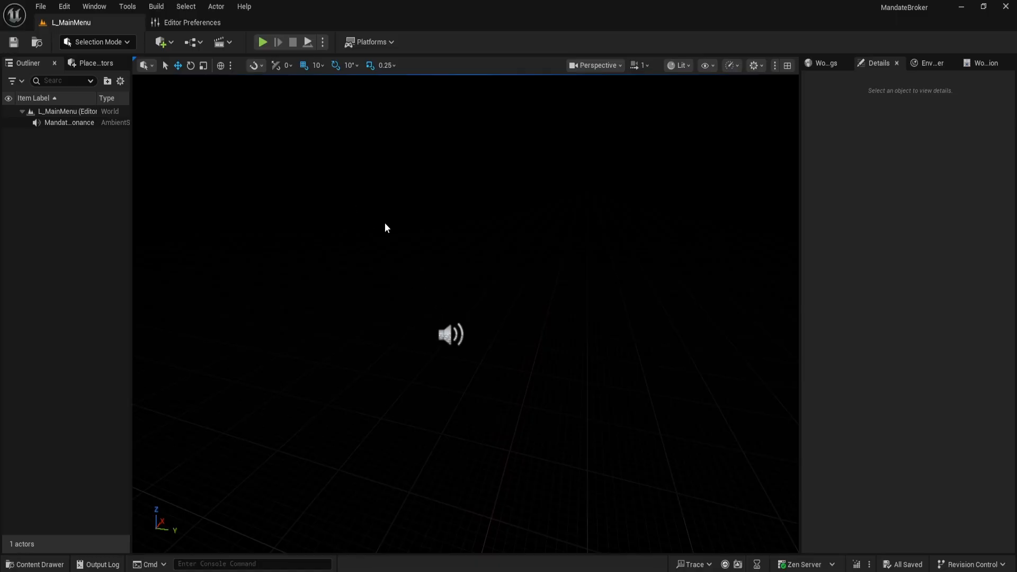
pyautogui.moveTo(285, 156)
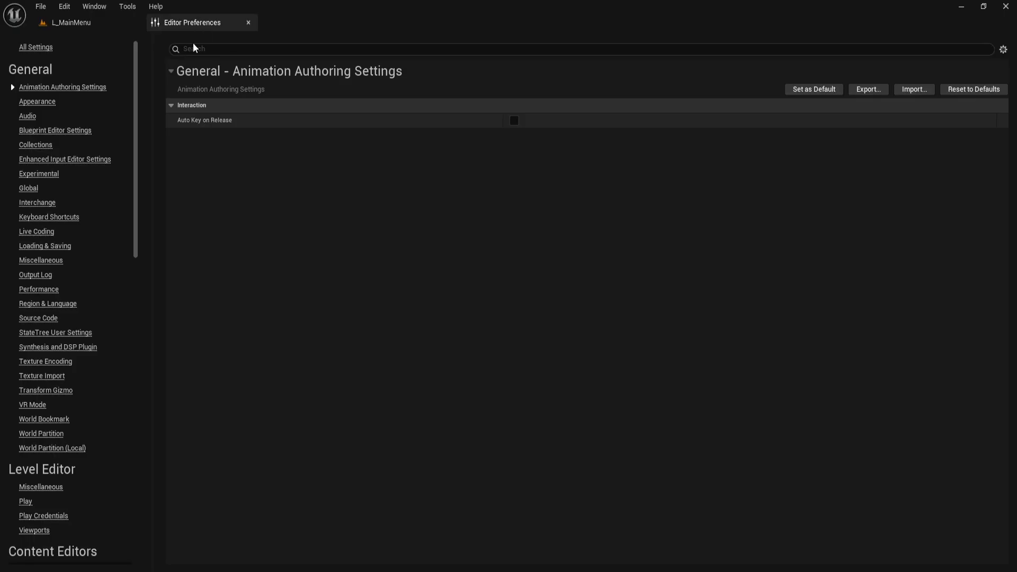
pyautogui.moveTo(78, 249)
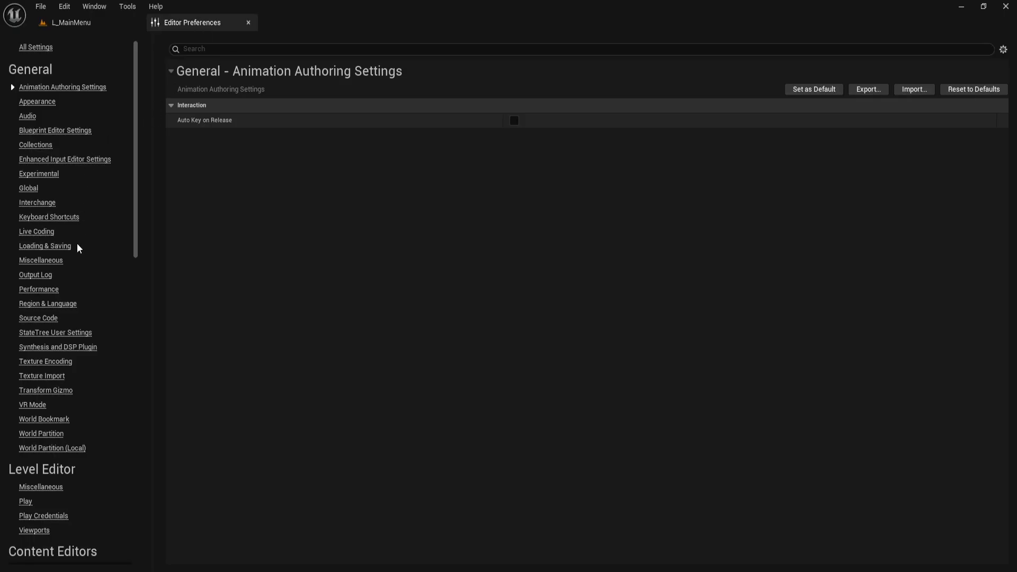
# Show the Live Coding section of Editor Preferences while C++ compiles.
pyautogui.click(37, 231)
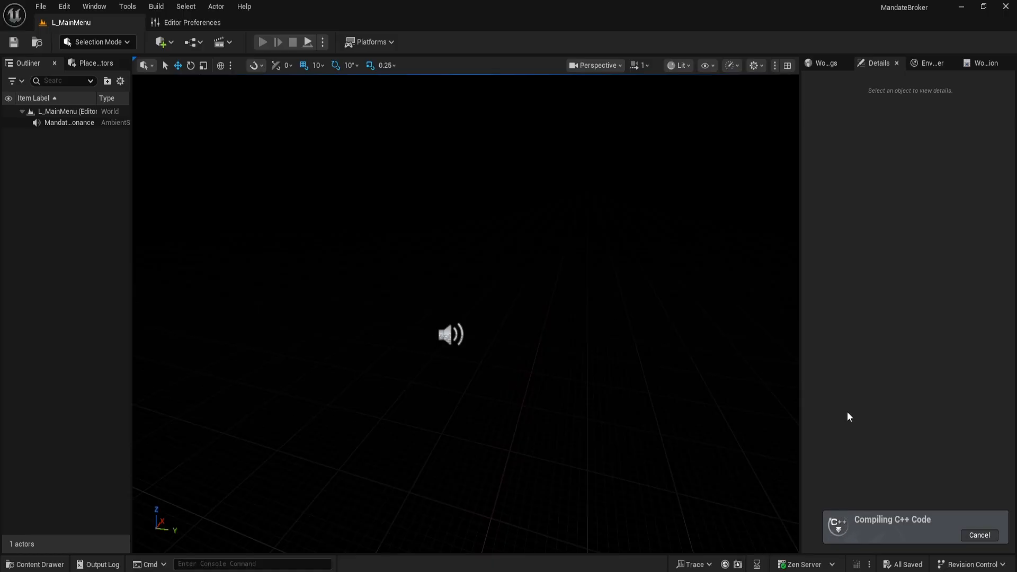
pyautogui.moveTo(825, 330)
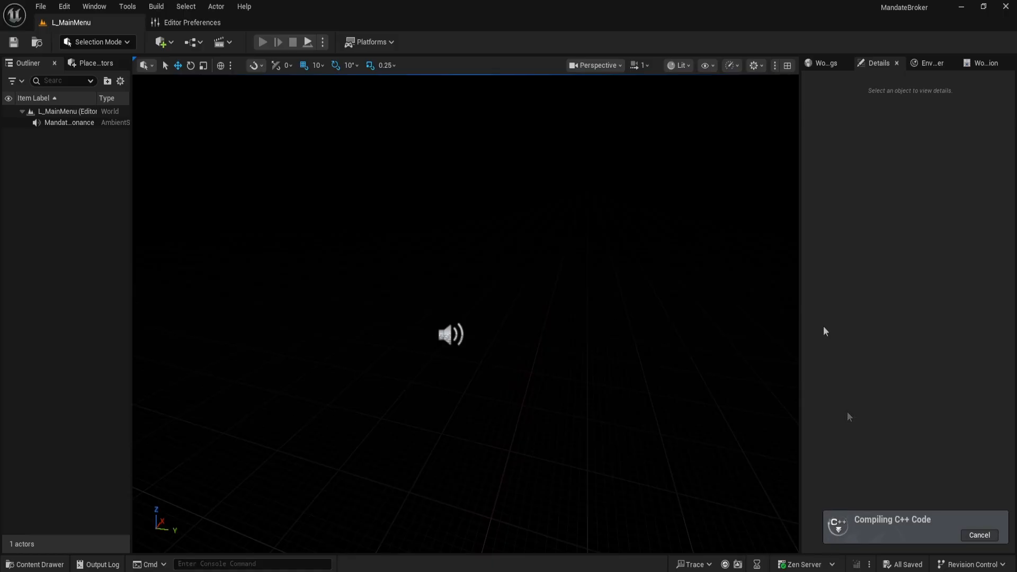